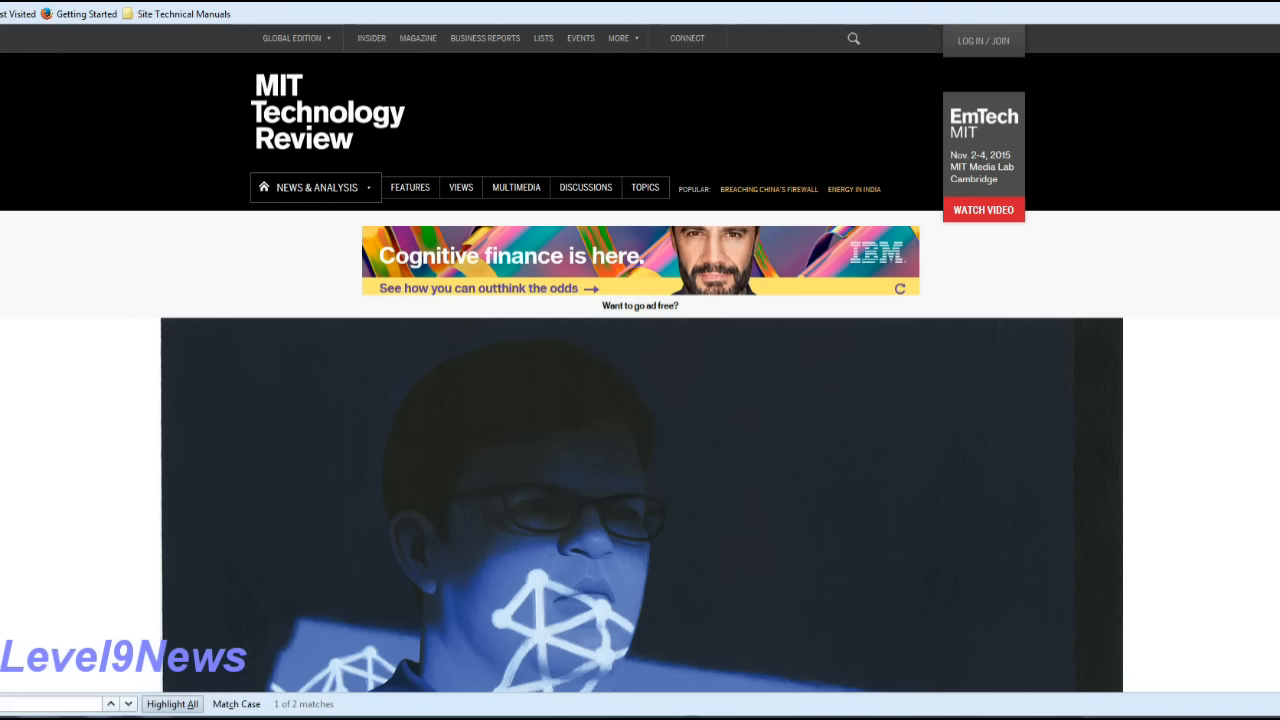
{"action": "scroll", "scroll_direction": "down", "scroll_amount": 3}
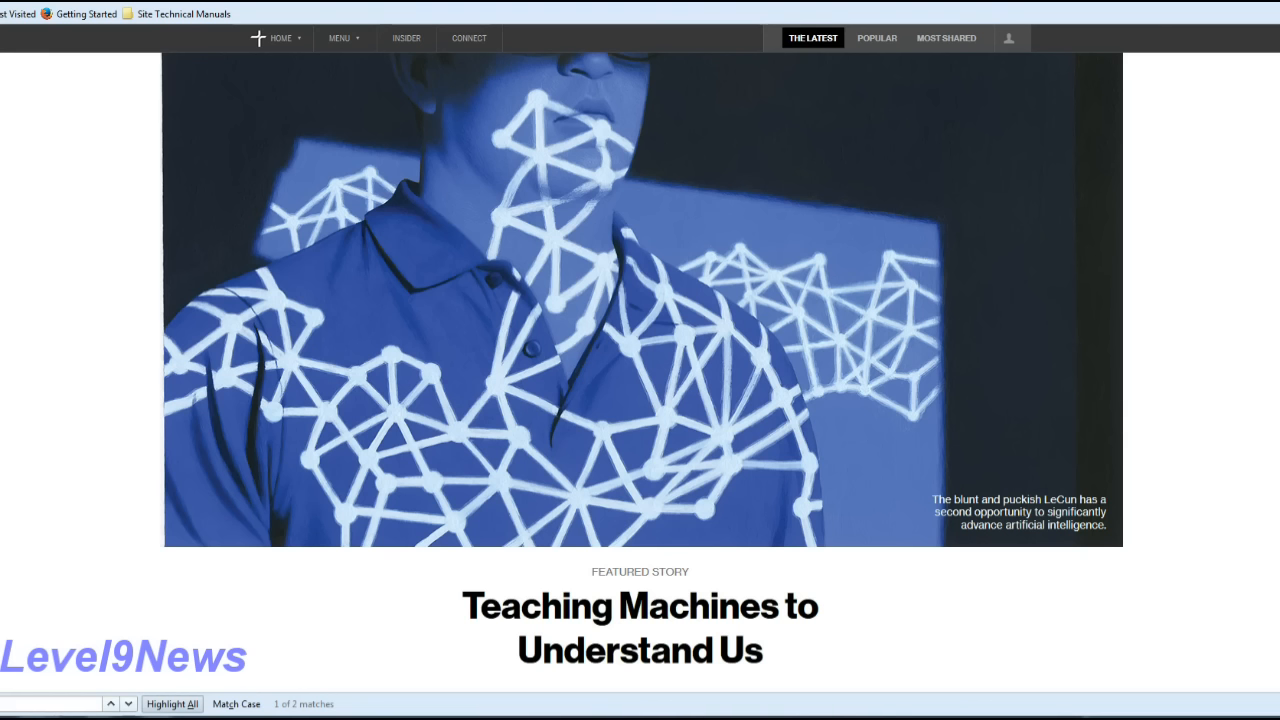
{"action": "scroll", "scroll_direction": "down", "scroll_amount": 3}
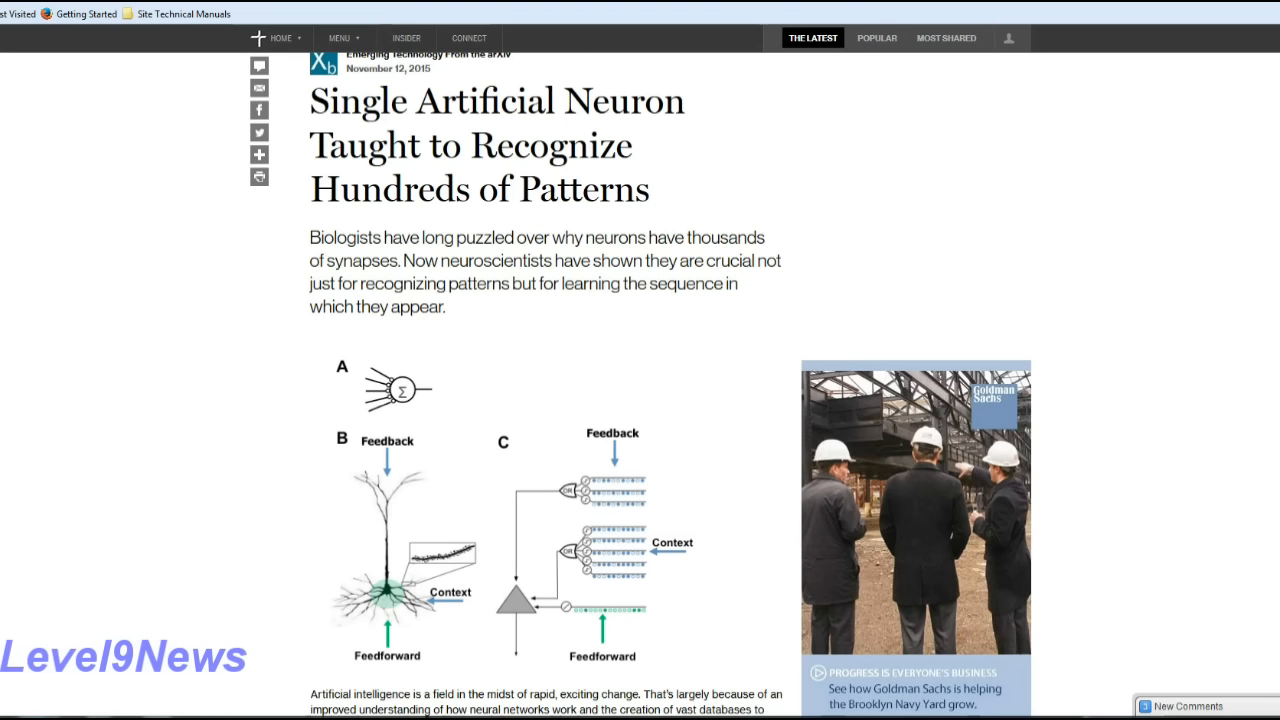
{"action": "scroll", "scroll_direction": "down", "scroll_amount": 3}
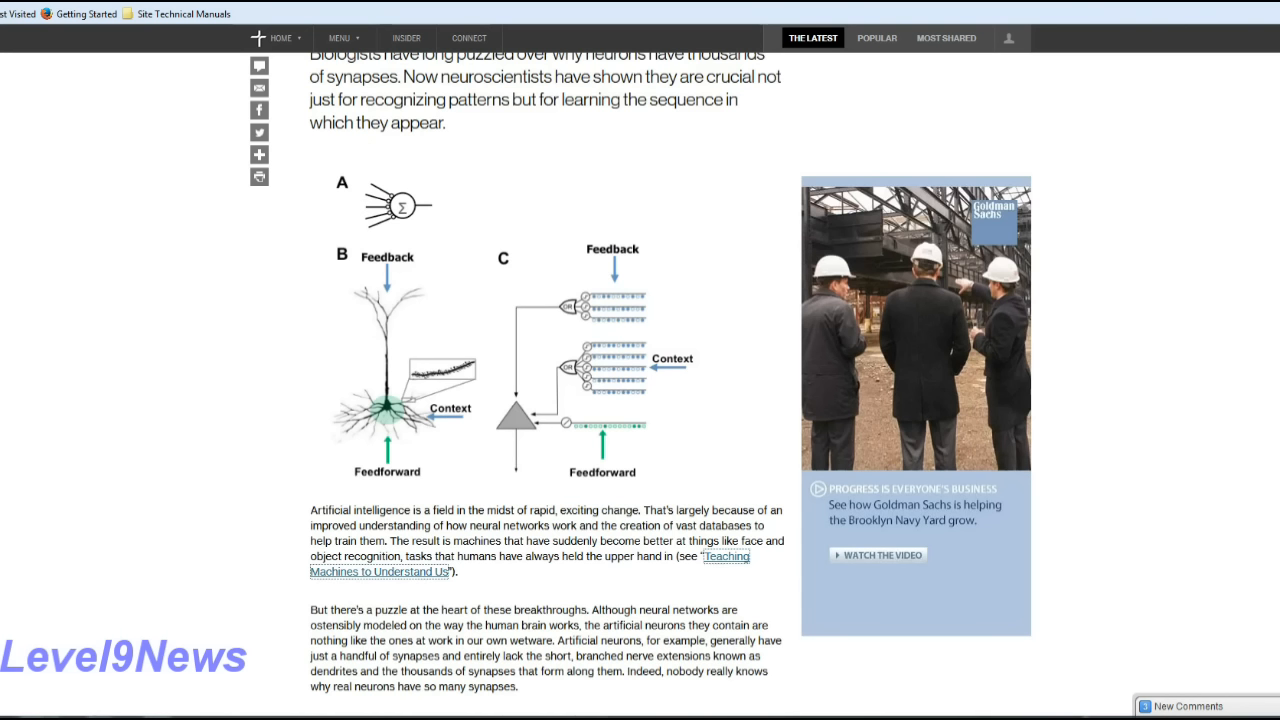